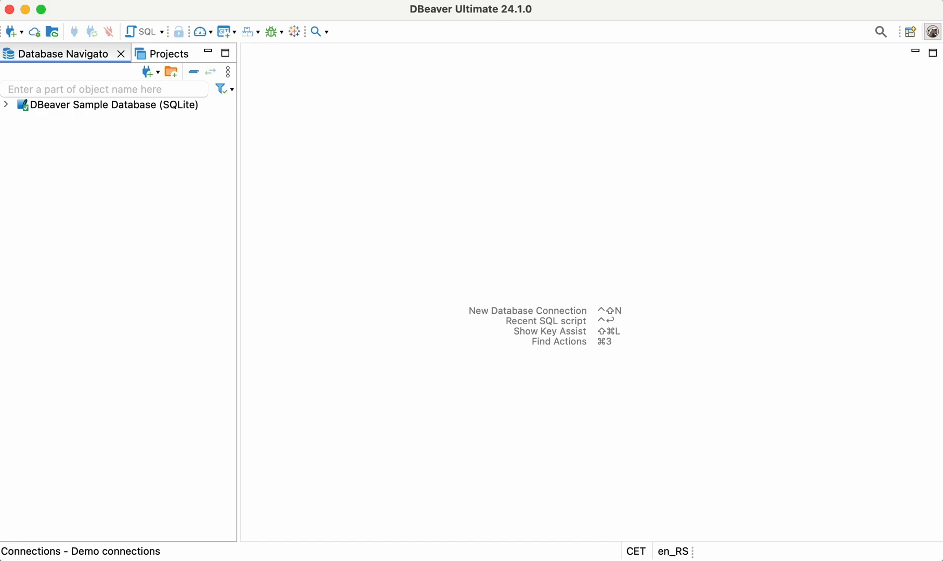
mouse_move(214, 18)
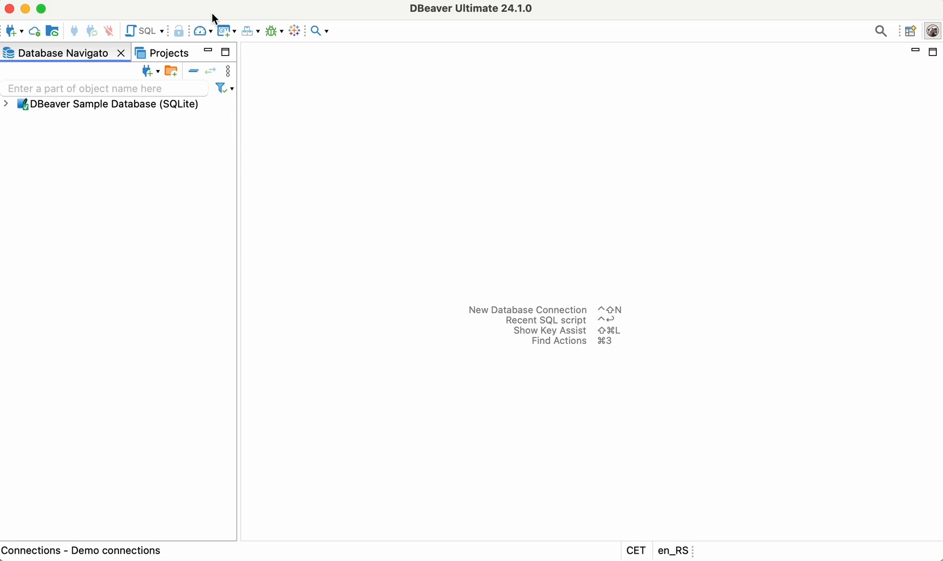
mouse_move(52, 31)
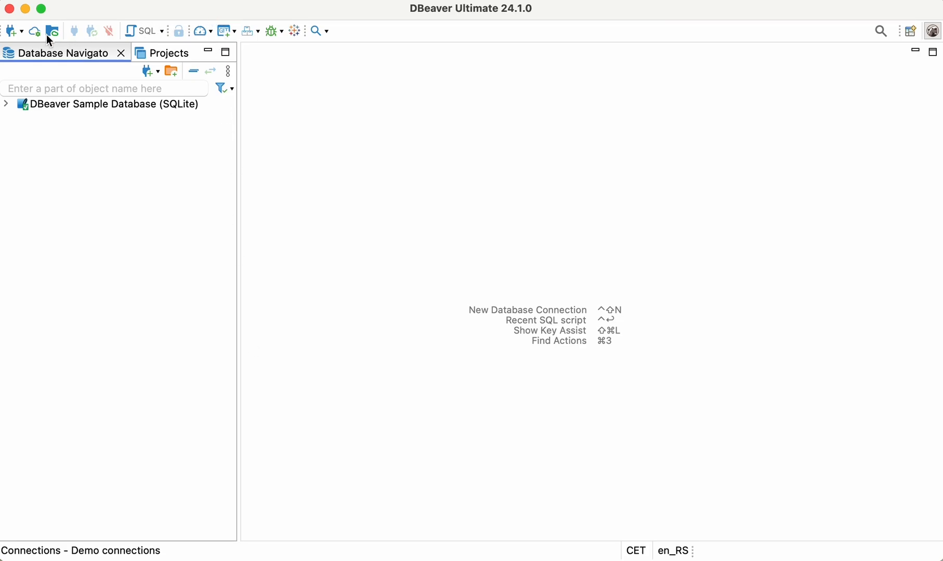
mouse_move(34, 30)
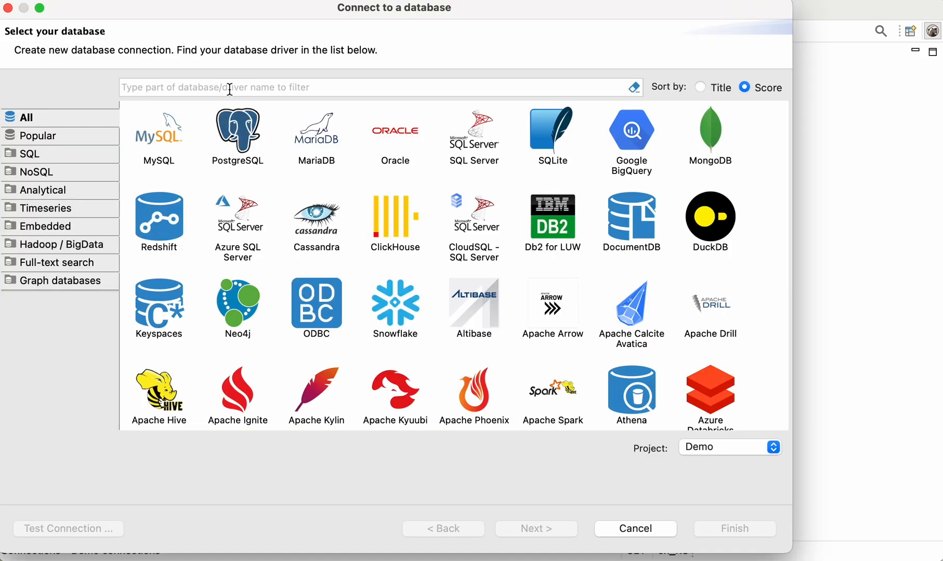
Step: Filter the driver list with 'mo', choose MongoDB and continue to its connection settings
type("mo")
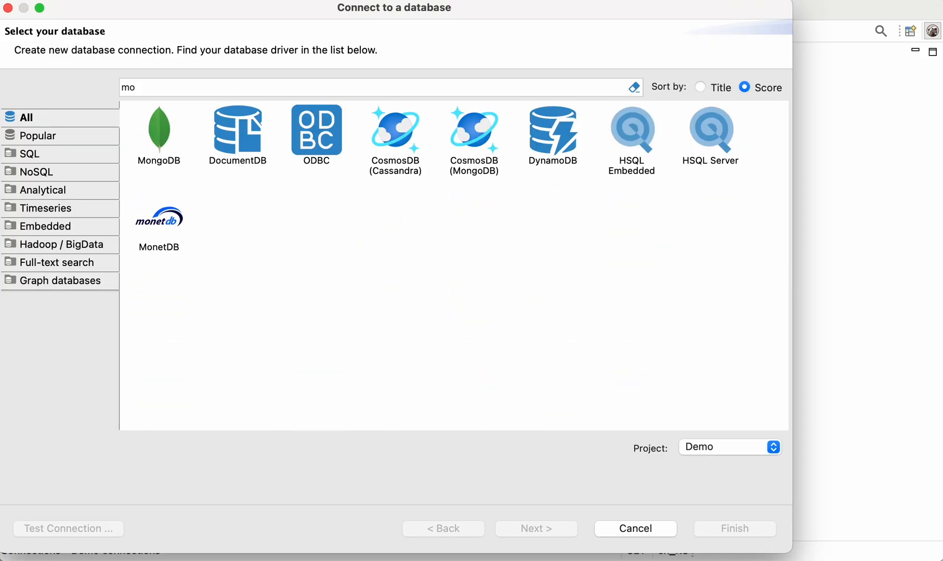
mouse_move(156, 137)
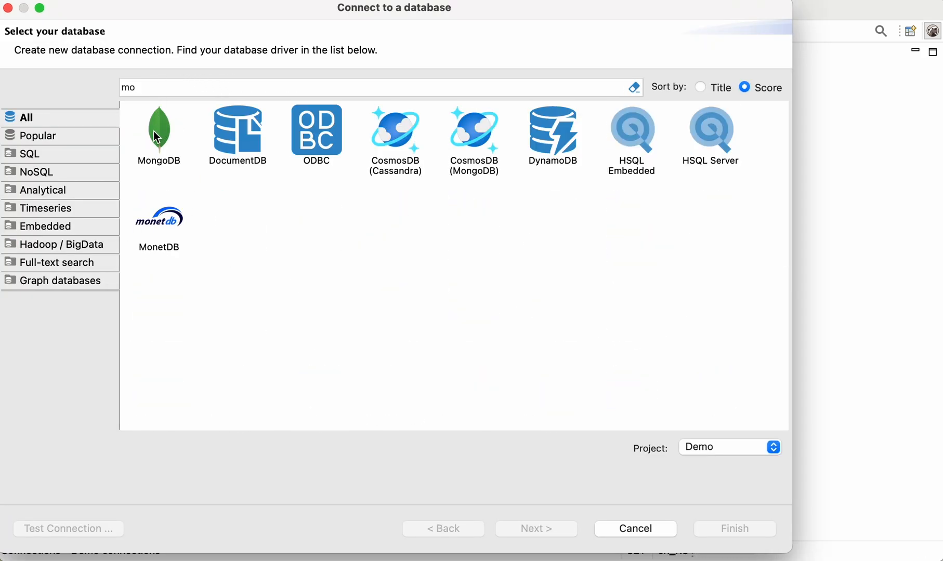
left_click(158, 136)
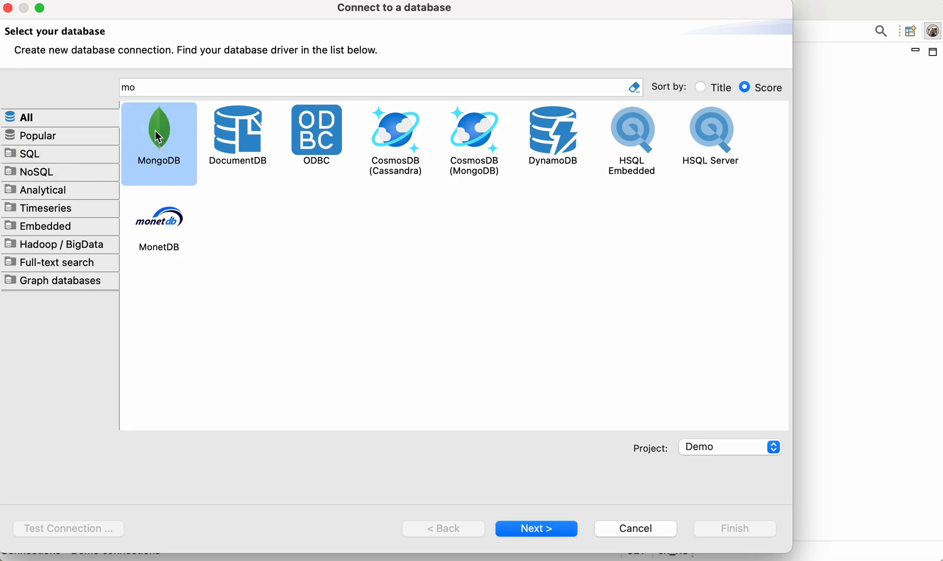
mouse_move(255, 286)
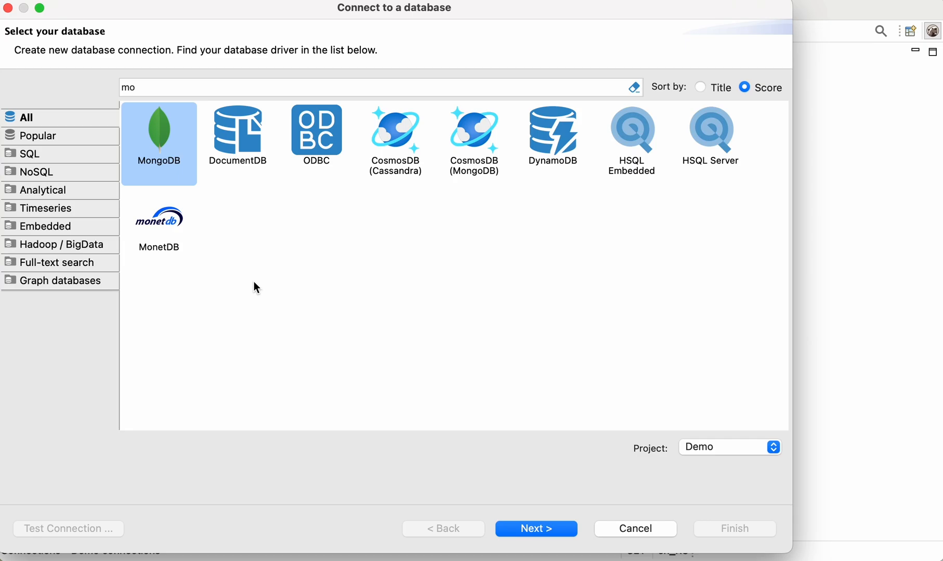
left_click(534, 530)
type("local")
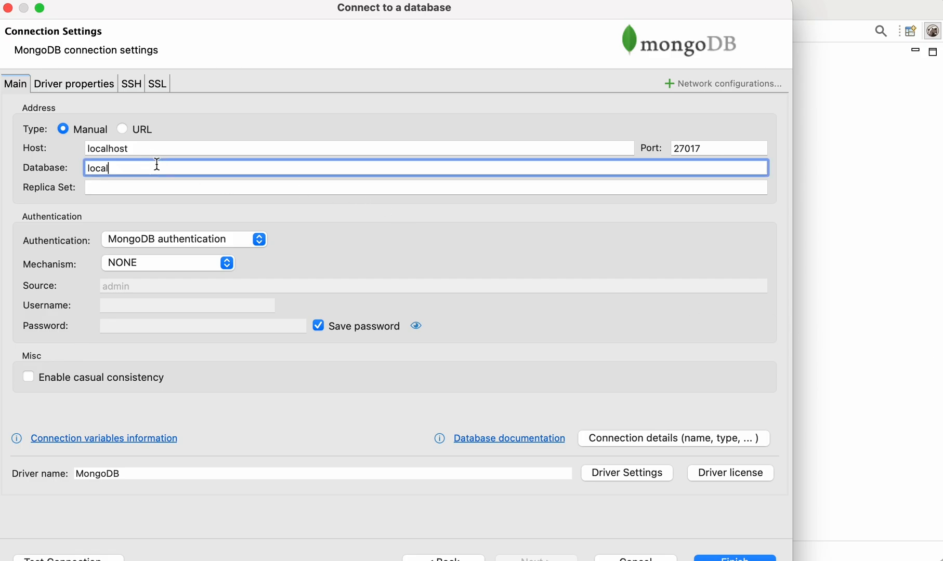
Step: Set database sampledata, authentication mechanism SCRAM-SHA-1, and enter the username and password
type("sampledat")
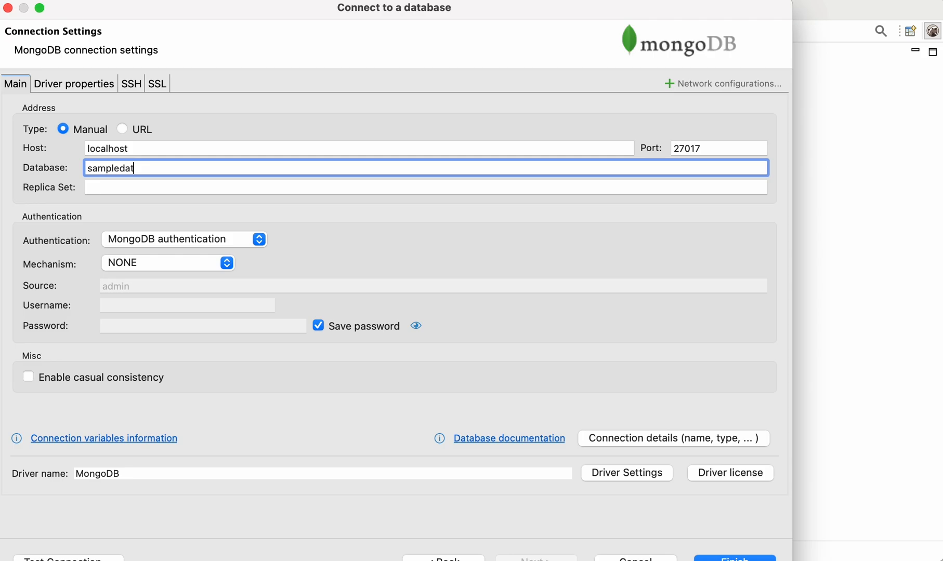
type("a")
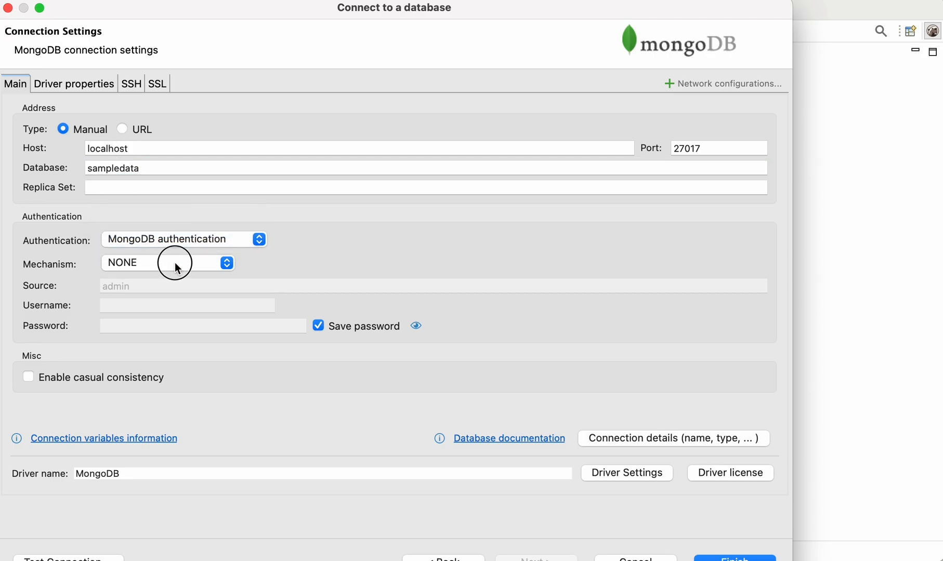
left_click(167, 262)
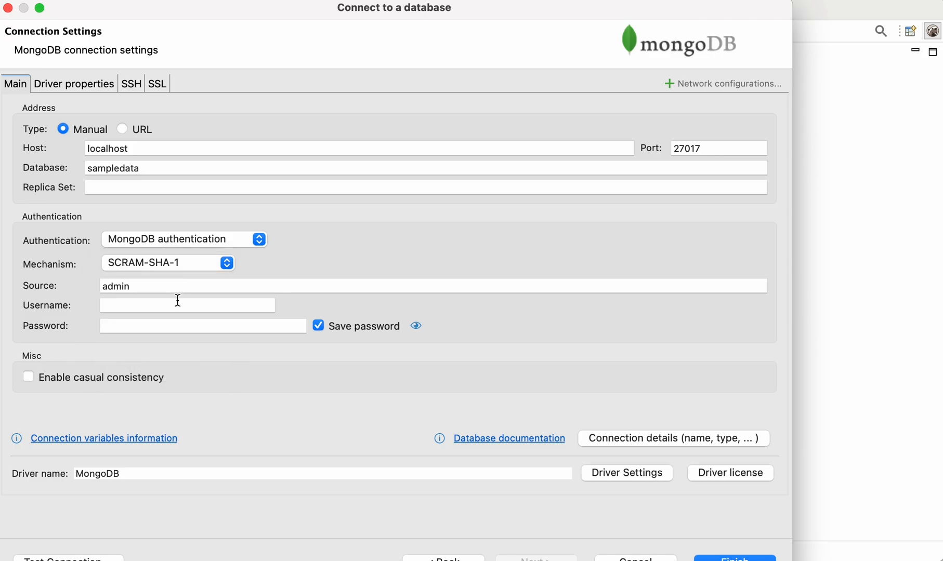
left_click(187, 305)
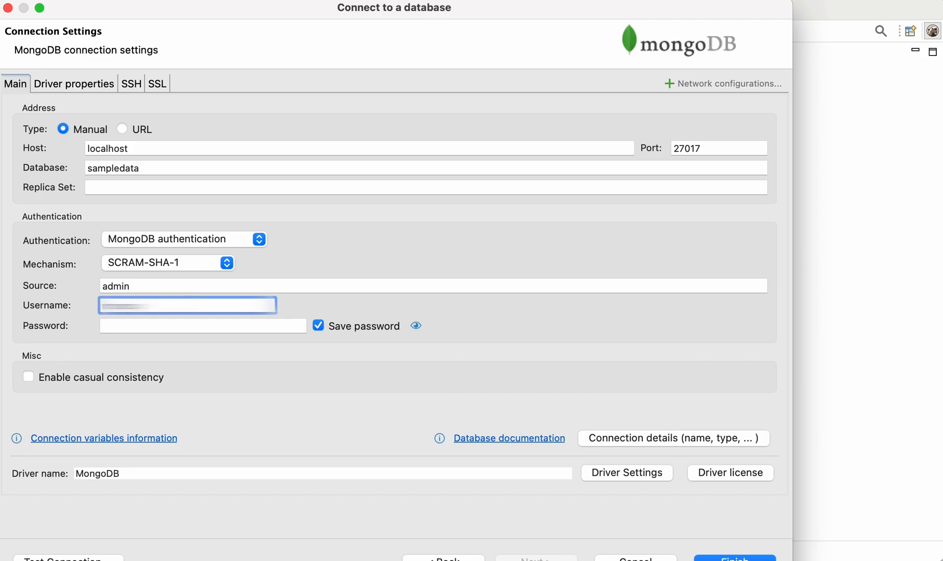
left_click(202, 326)
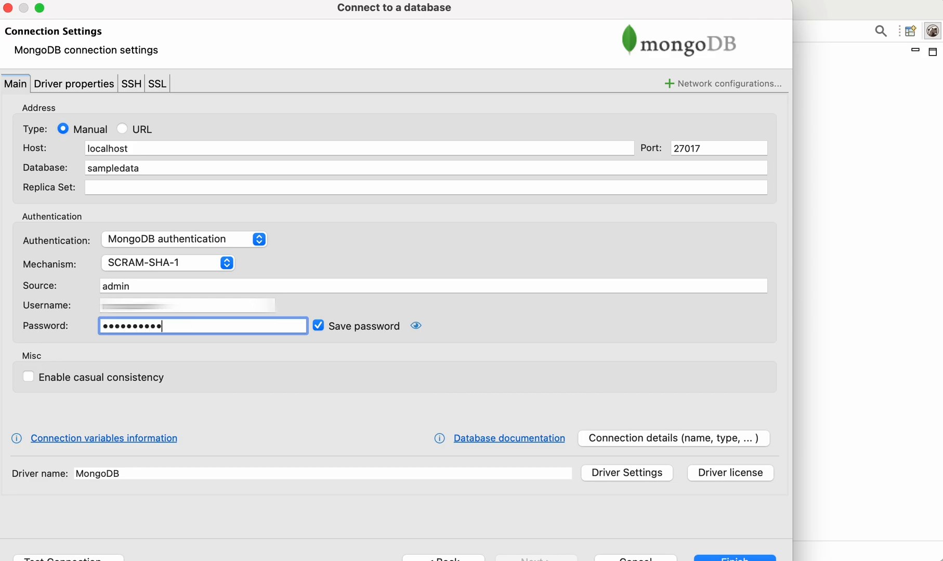
mouse_move(102, 293)
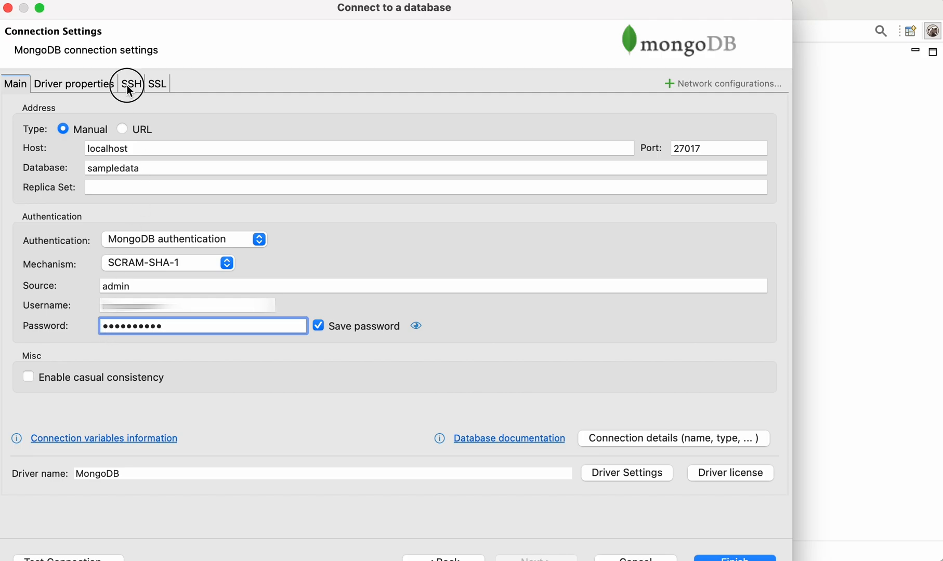
Step: Enable an SSH tunnel using public-key authentication with the chosen private key file
left_click(131, 83)
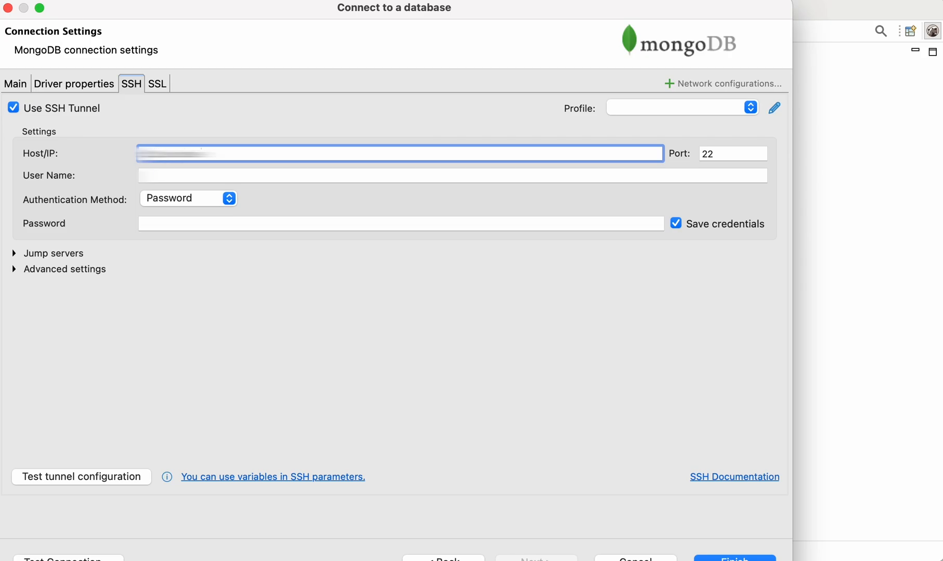
left_click(188, 198)
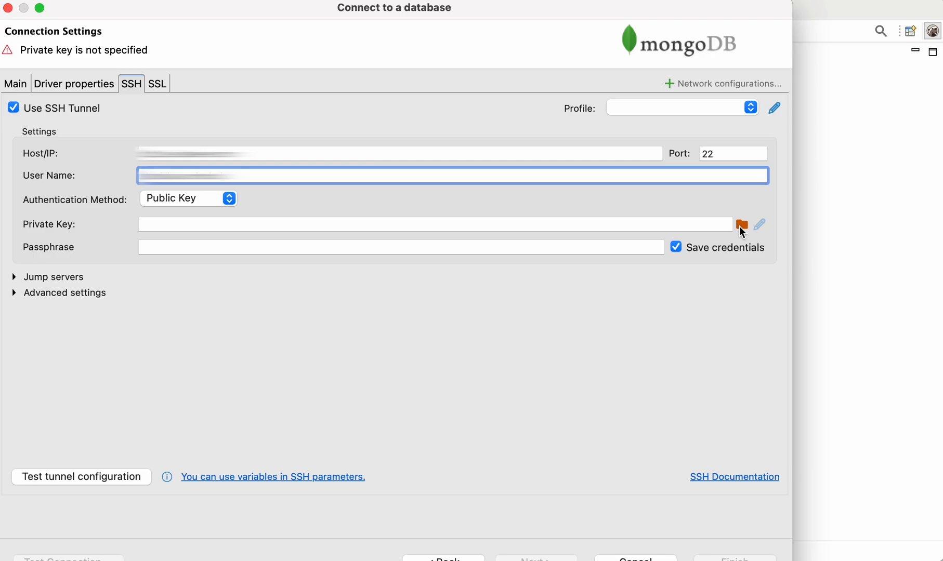
left_click(741, 224)
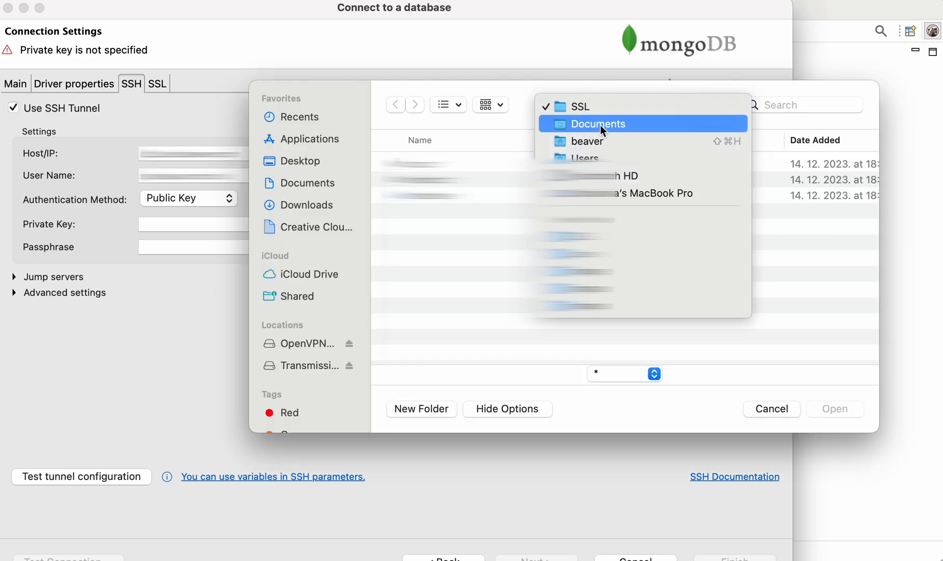
left_click(598, 124)
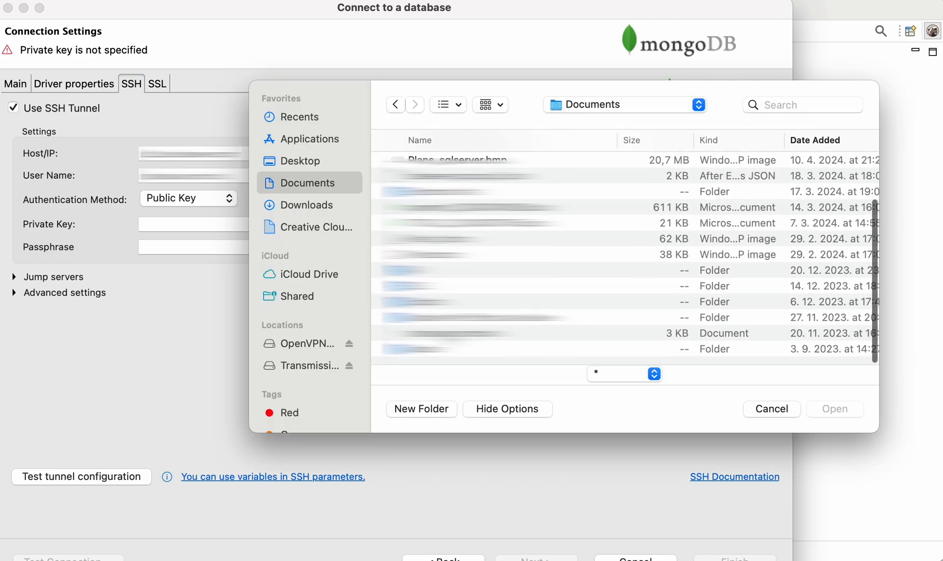
left_click(835, 409)
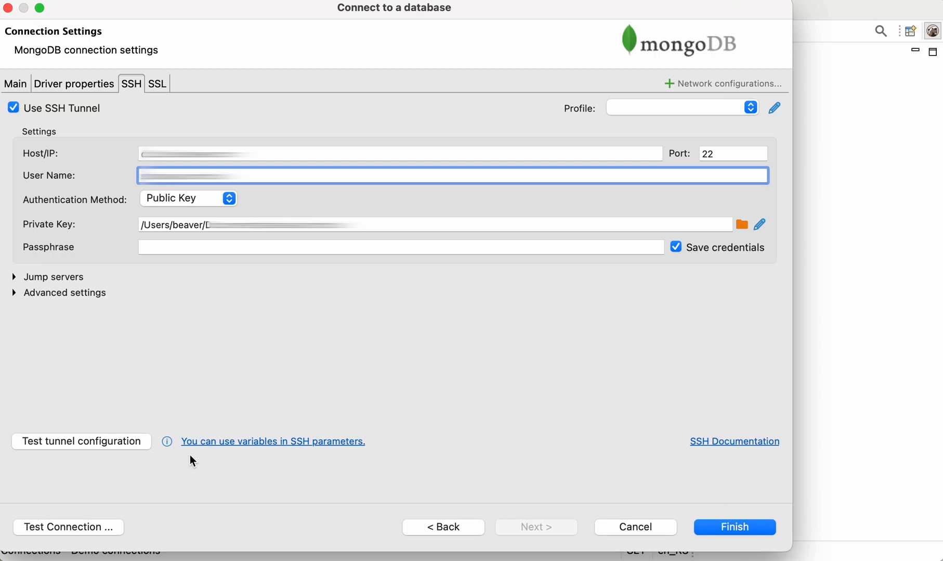
Step: Test the tunnel configuration and confirm the Success result
left_click(81, 442)
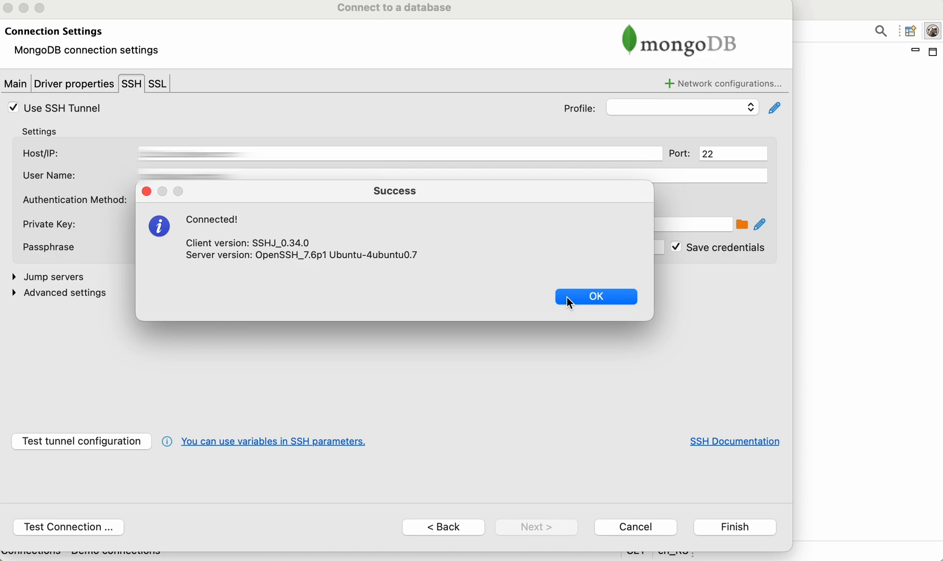
left_click(595, 297)
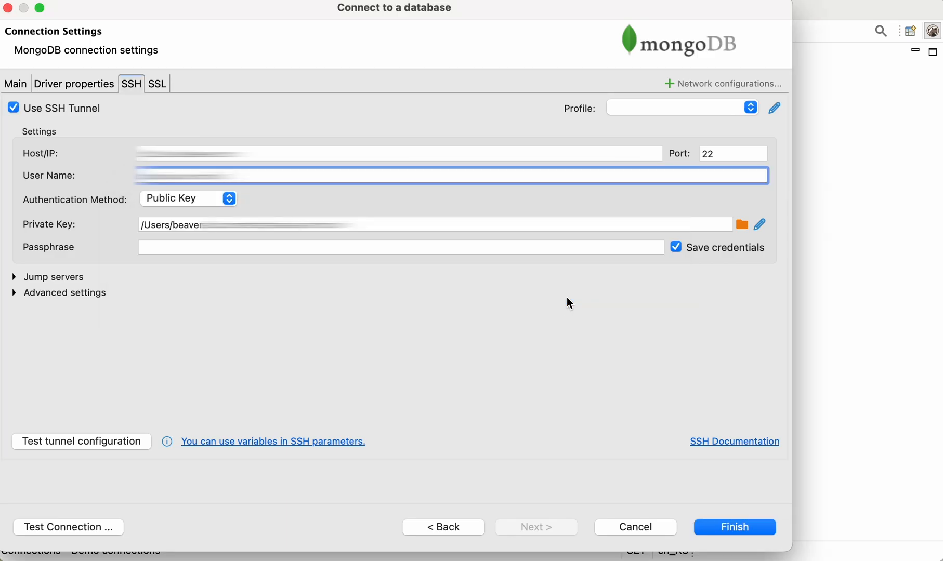
mouse_move(195, 113)
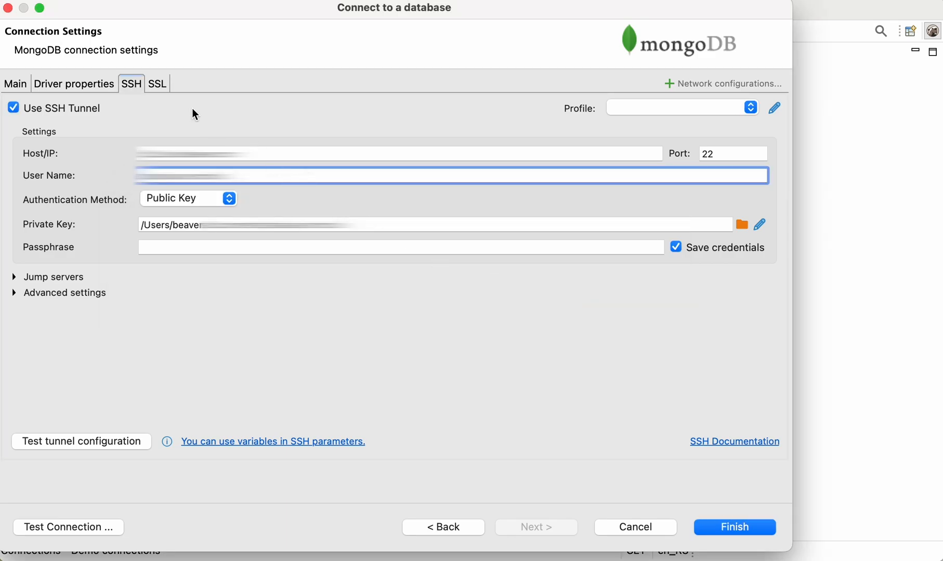
Step: Enable SSL with ca.crt as CA certificate and pick the client key file
left_click(157, 83)
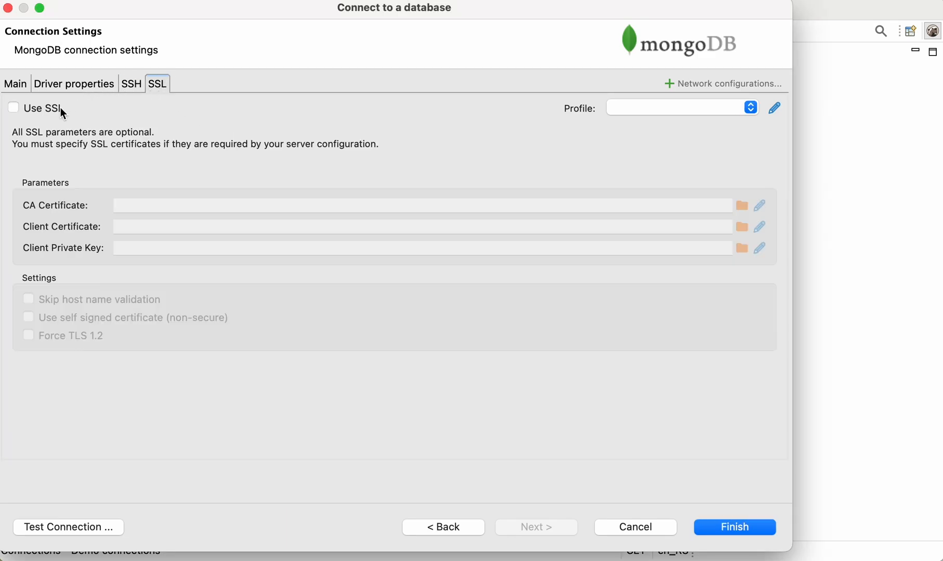
left_click(13, 107)
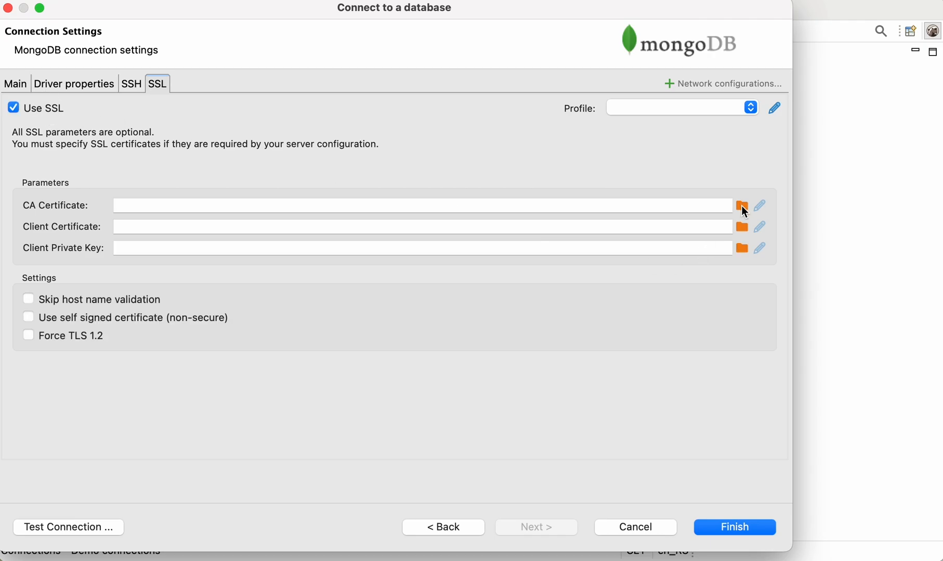
left_click(742, 205)
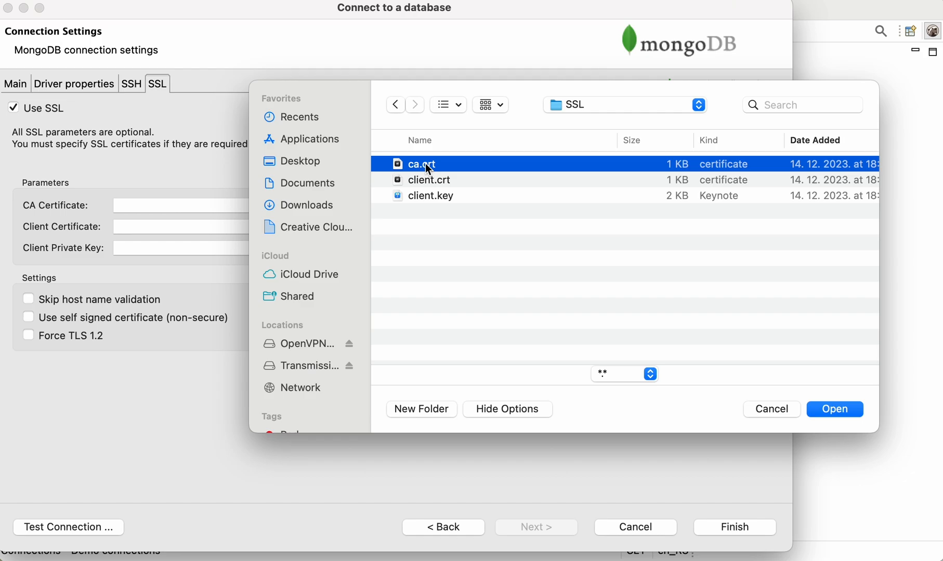
left_click(833, 409)
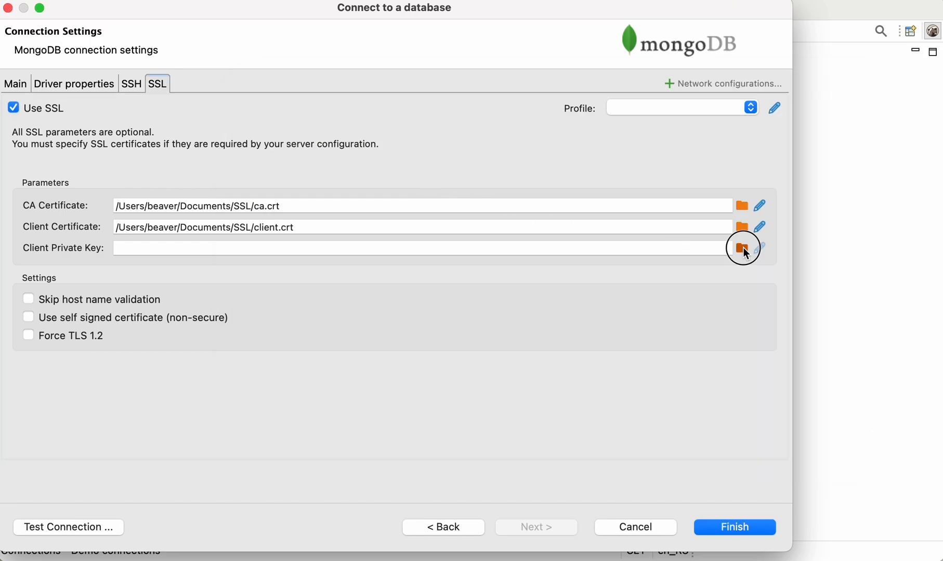
left_click(741, 248)
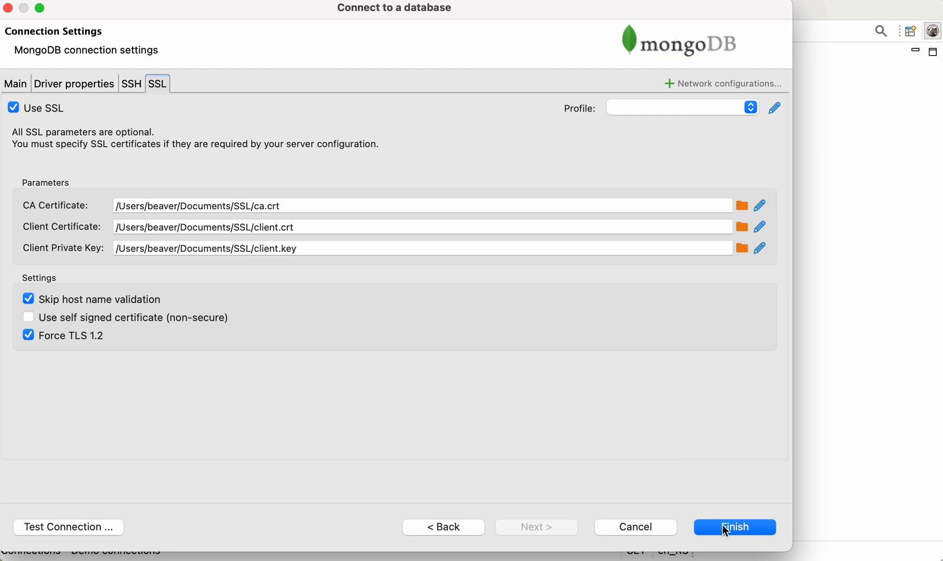
mouse_move(67, 527)
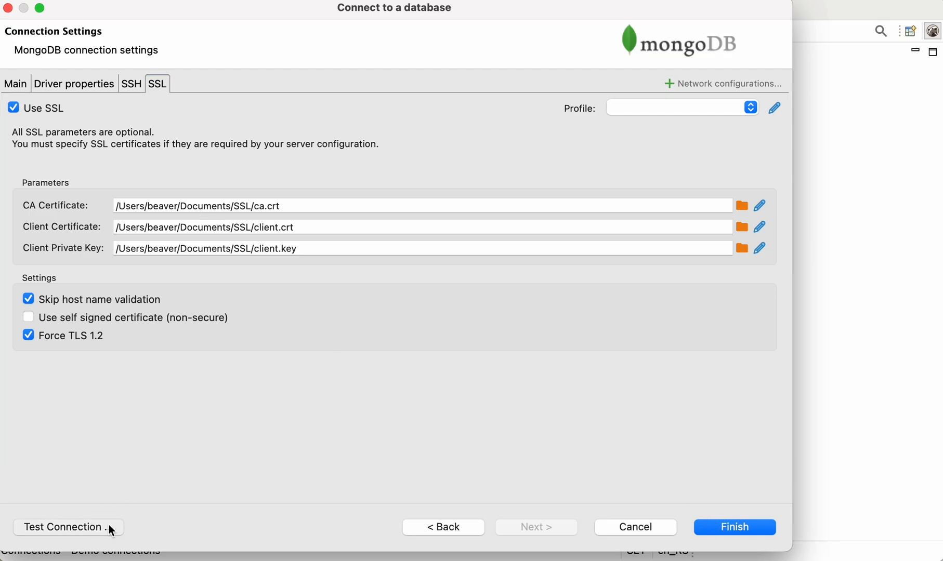
Step: Test the MongoDB connection successfully and finish, saving the sampledata connection
left_click(66, 527)
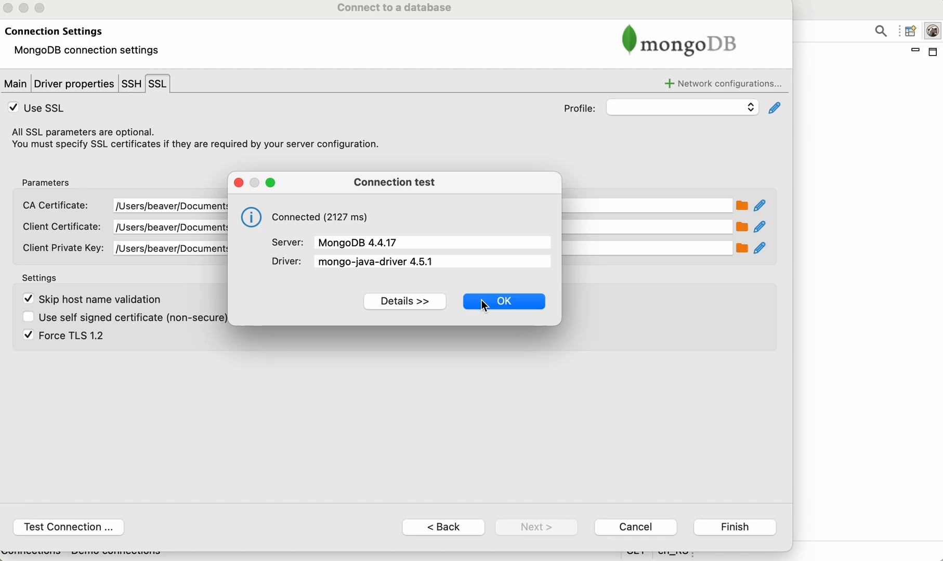
left_click(503, 301)
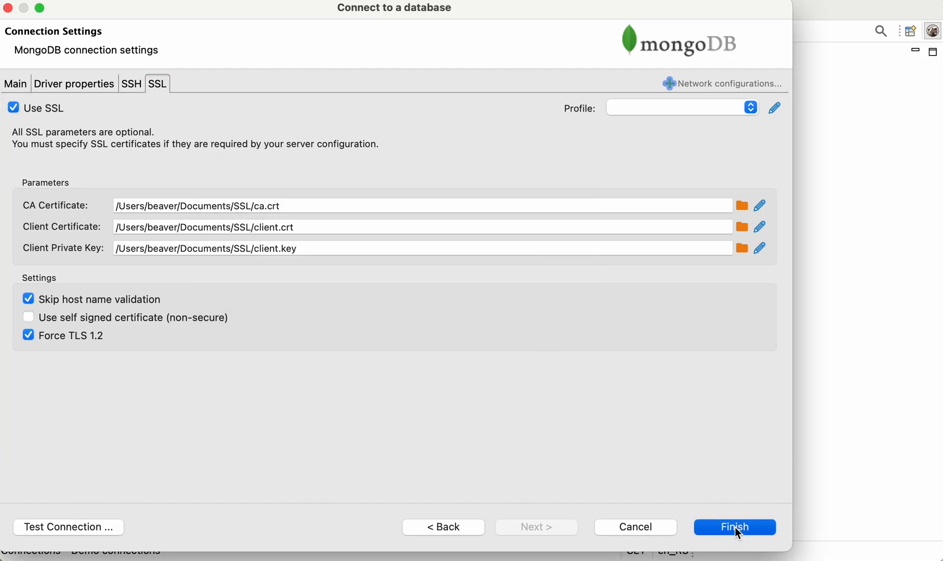
left_click(734, 527)
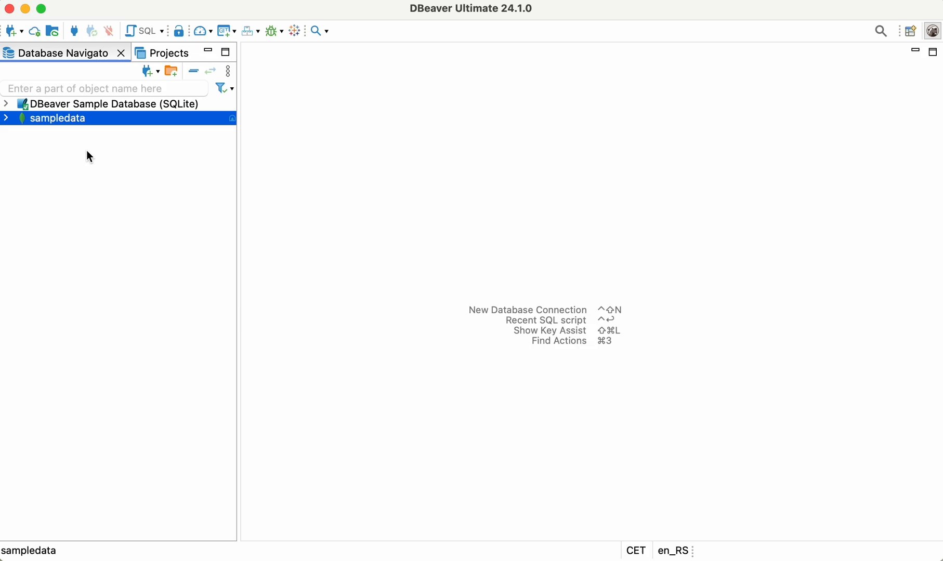
Step: Expand sampledata > Databases > e2e > Collections and show the customers collection documents
left_click(6, 118)
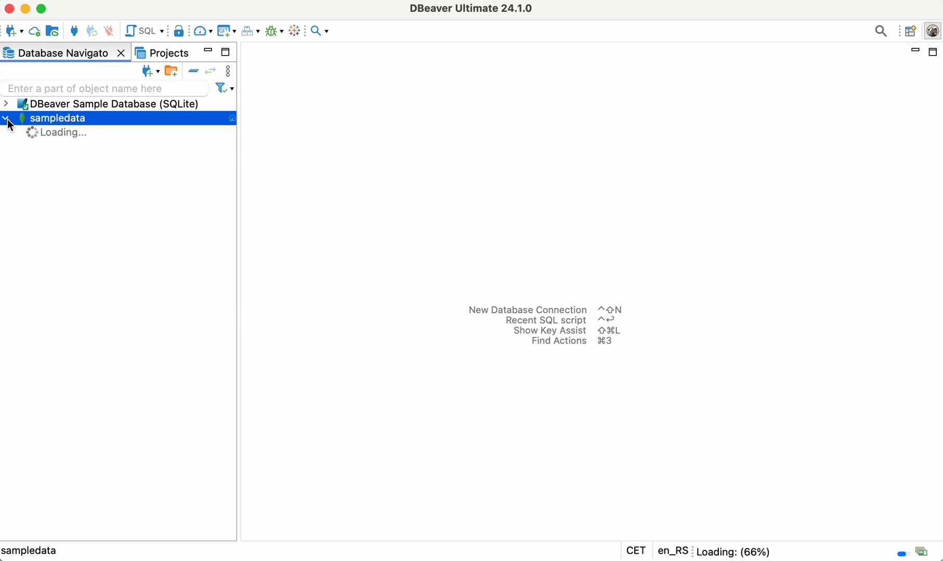
left_click(5, 118)
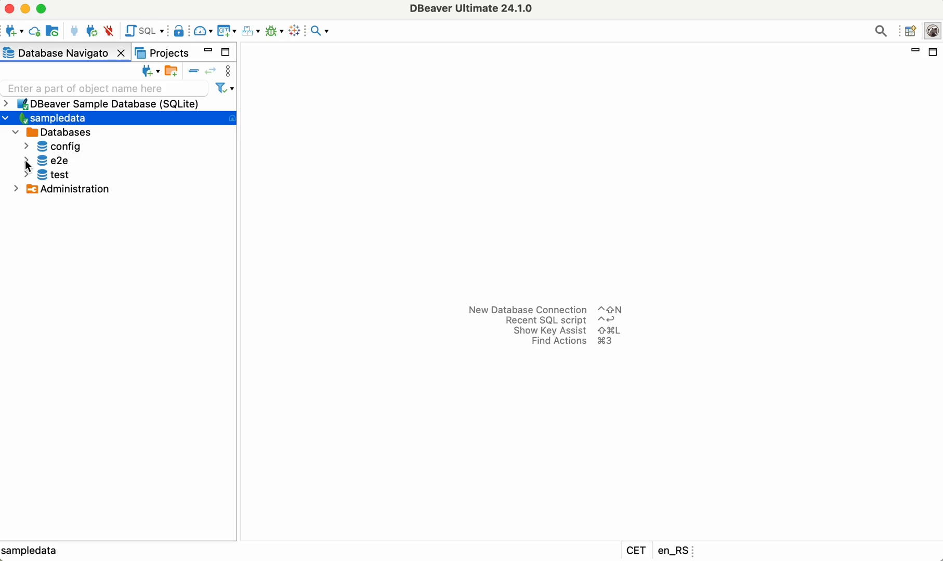
left_click(26, 160)
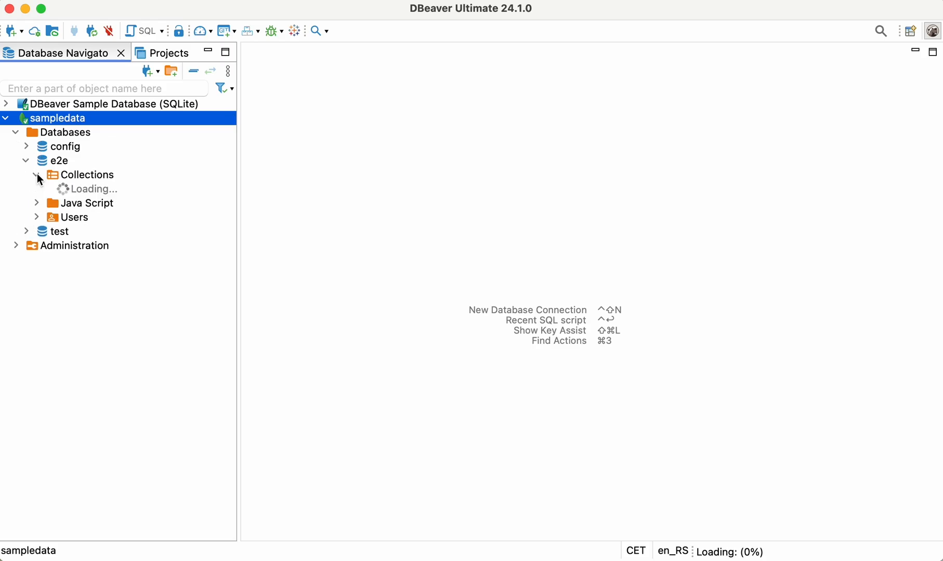
double_click(96, 188)
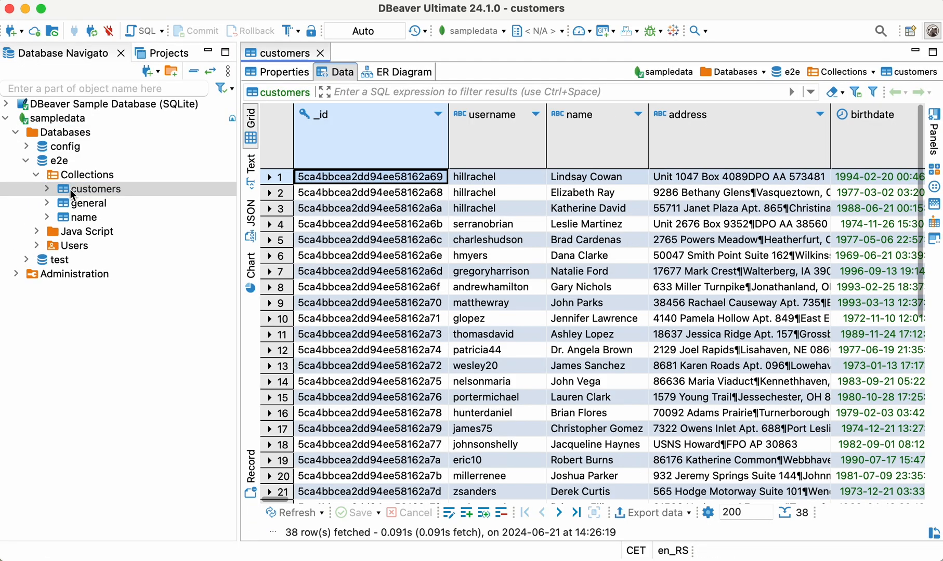